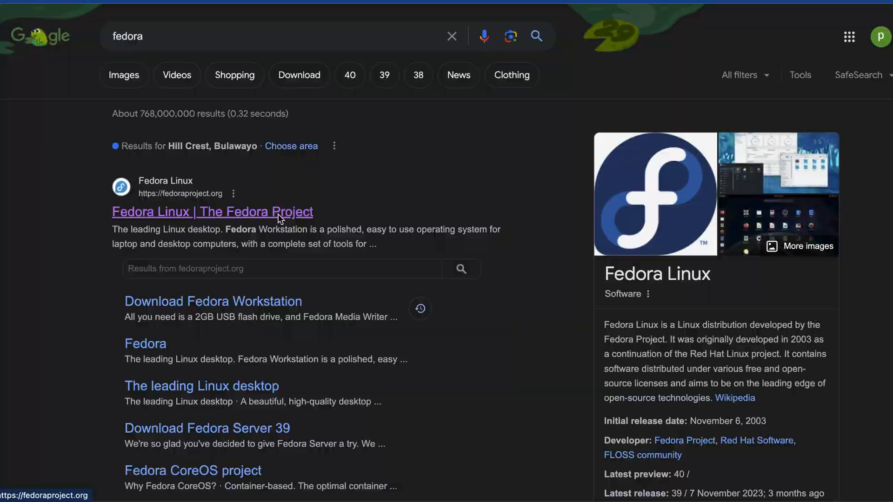
# Open the Fedora Project site's Workstation 39 download page and scroll to the Live ISO downloads.
pyautogui.click(212, 212)
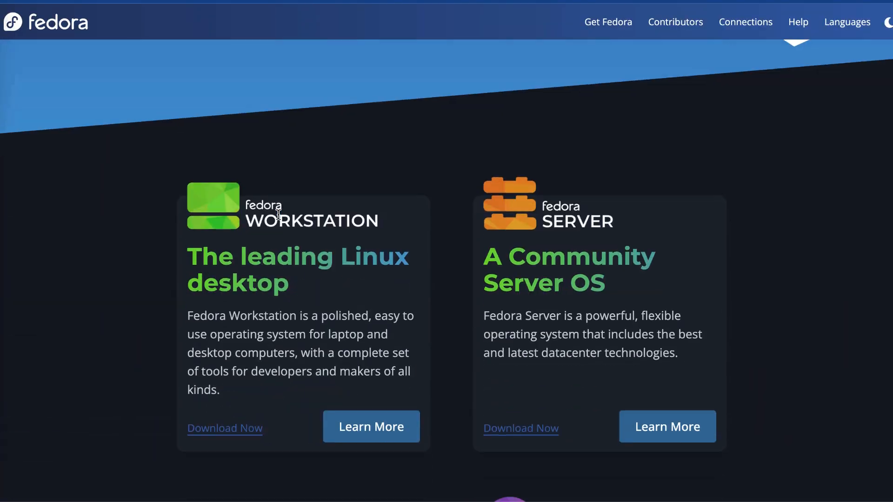
pyautogui.scroll(-3)
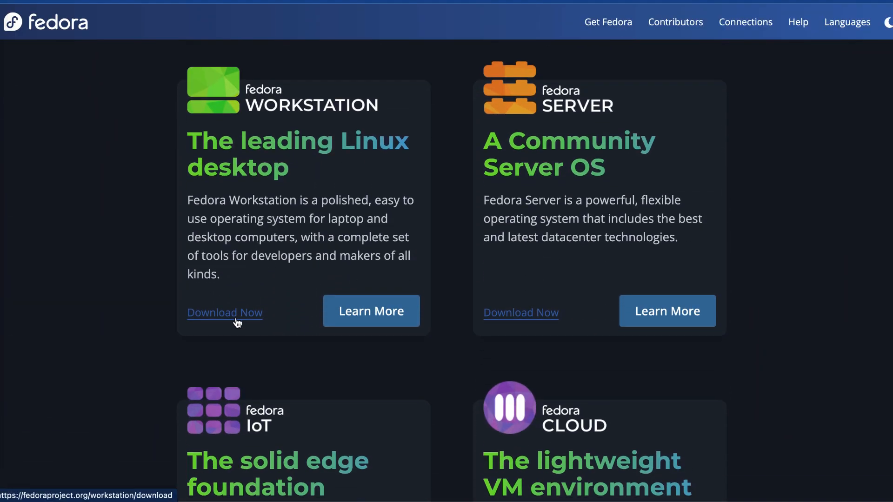
pyautogui.click(224, 313)
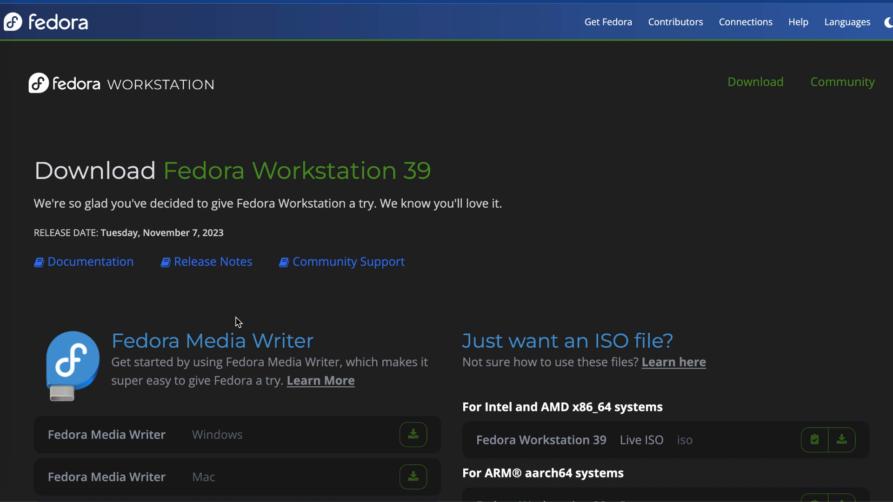
pyautogui.scroll(-3)
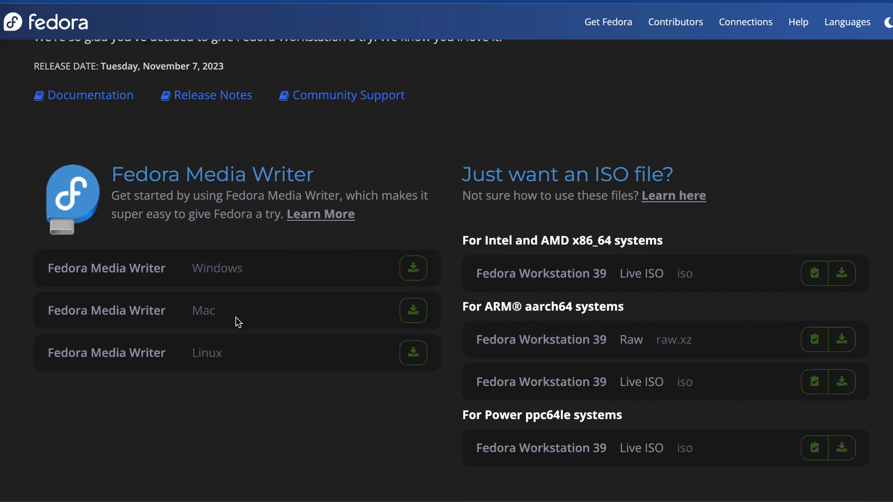
pyautogui.scroll(-3)
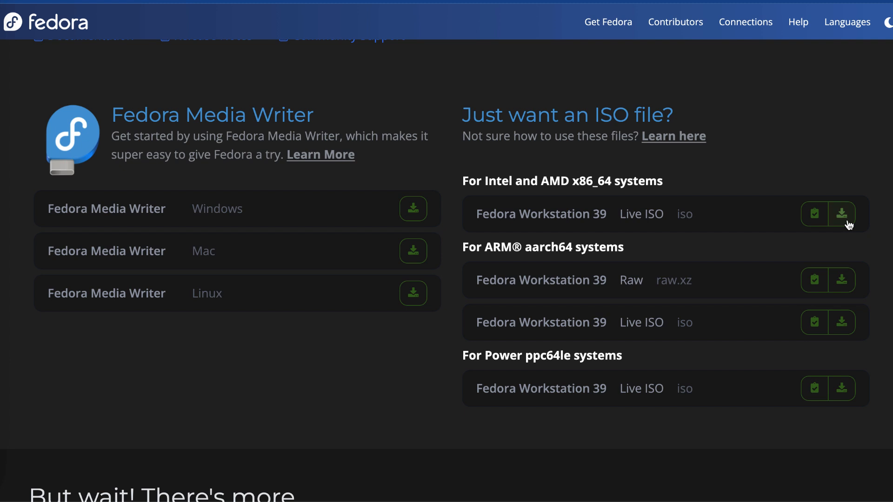
pyautogui.moveTo(842, 218)
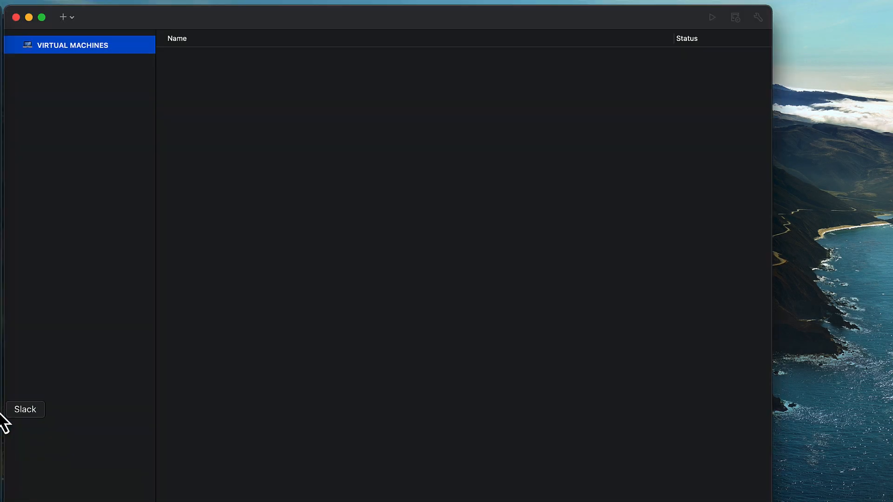
# Start a new VM installing from FEDORA WORKSTATION 39.iso in Documents, detected as Fedora 64-bit.
pyautogui.click(63, 17)
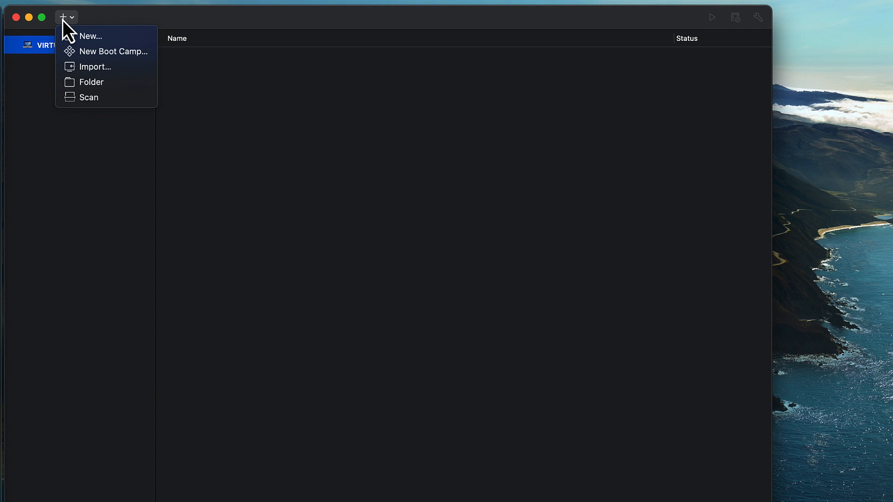
pyautogui.click(90, 36)
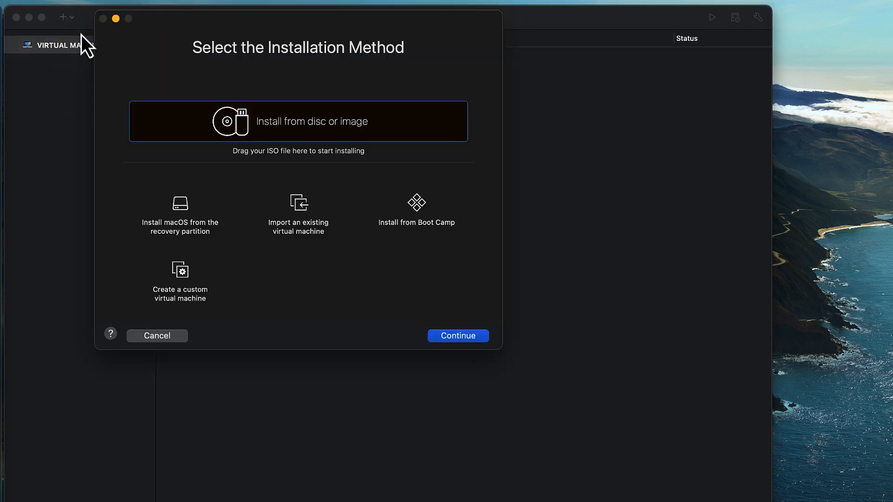
pyautogui.moveTo(213, 95)
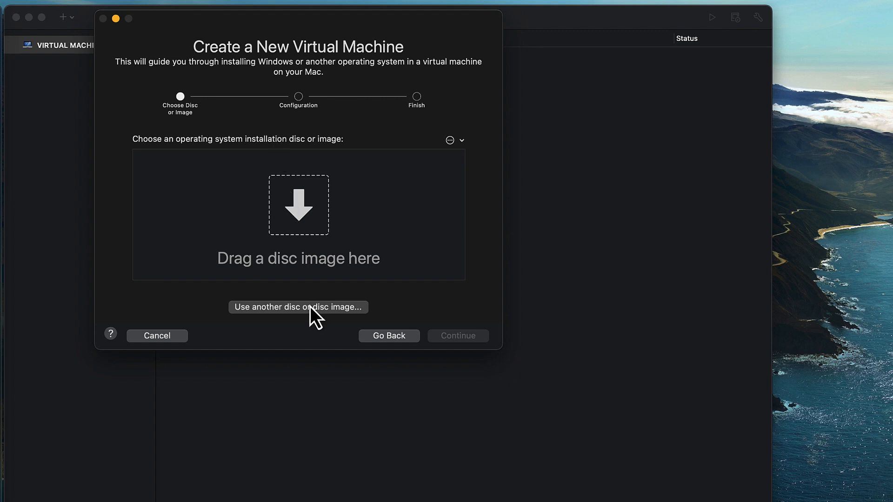
pyautogui.click(298, 307)
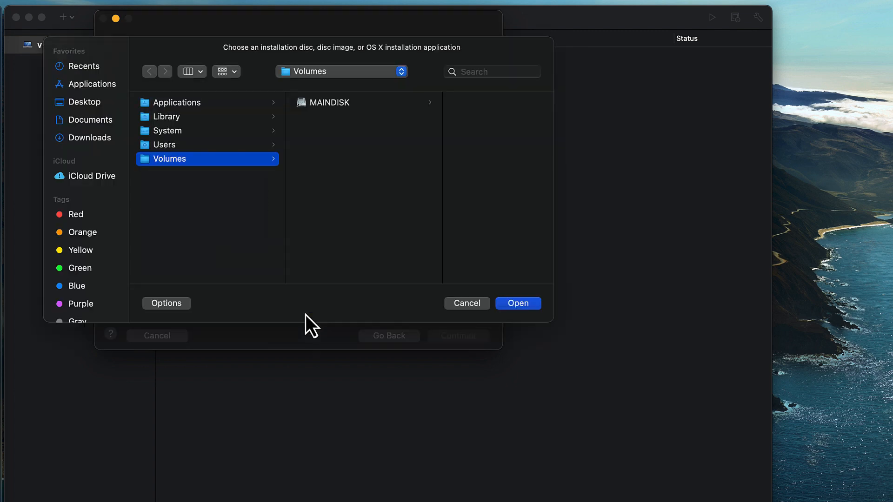
pyautogui.click(90, 119)
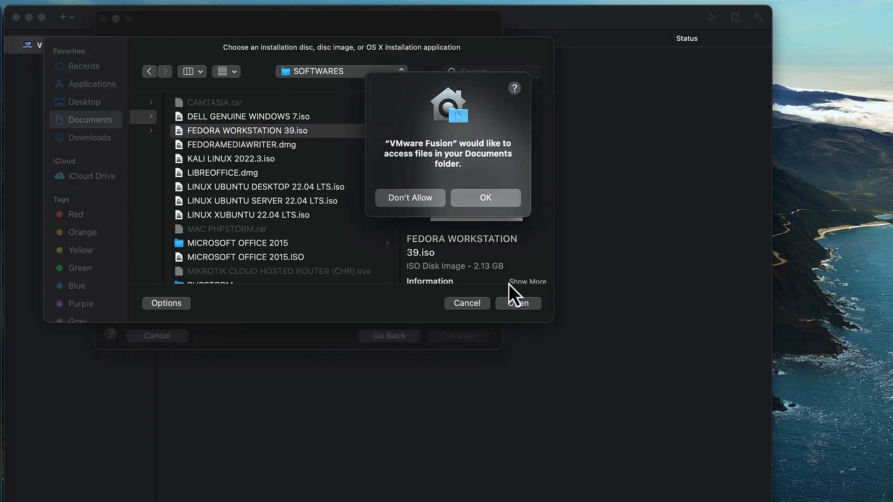
pyautogui.click(485, 198)
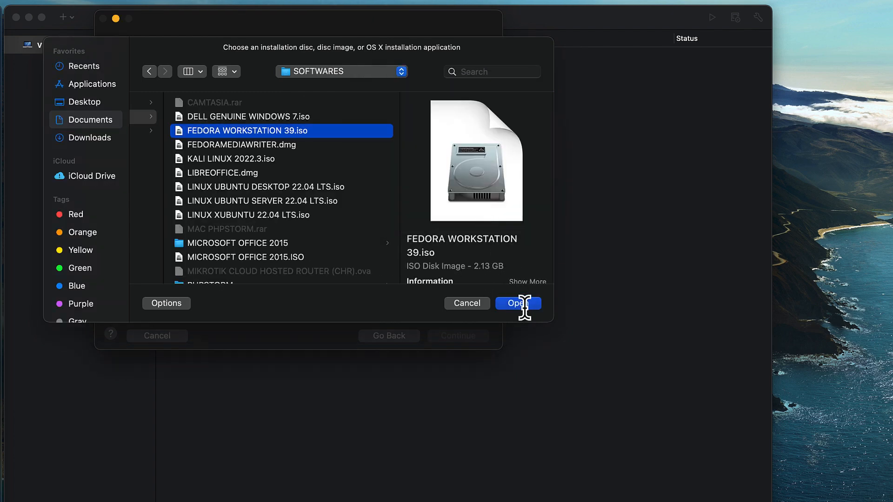
pyautogui.click(518, 303)
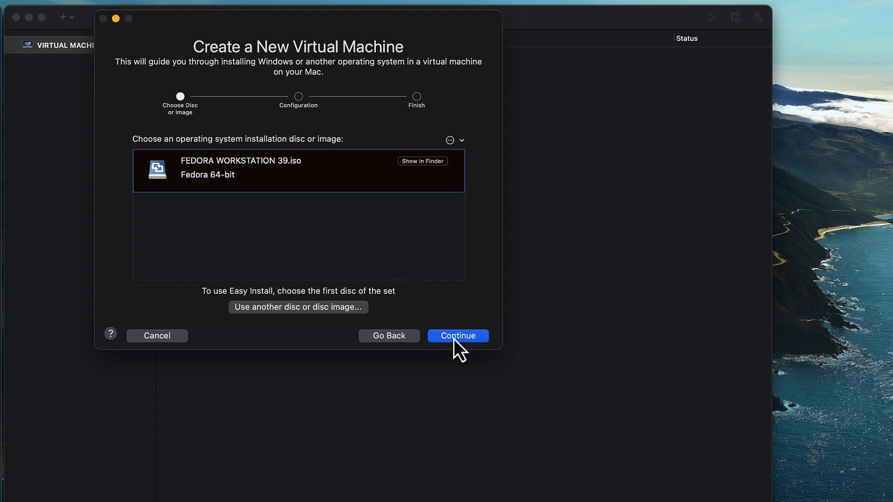
# Set the VM's boot firmware to UEFI and save it as 'FEDORA WORKSTATION 39 VM'.
pyautogui.click(458, 336)
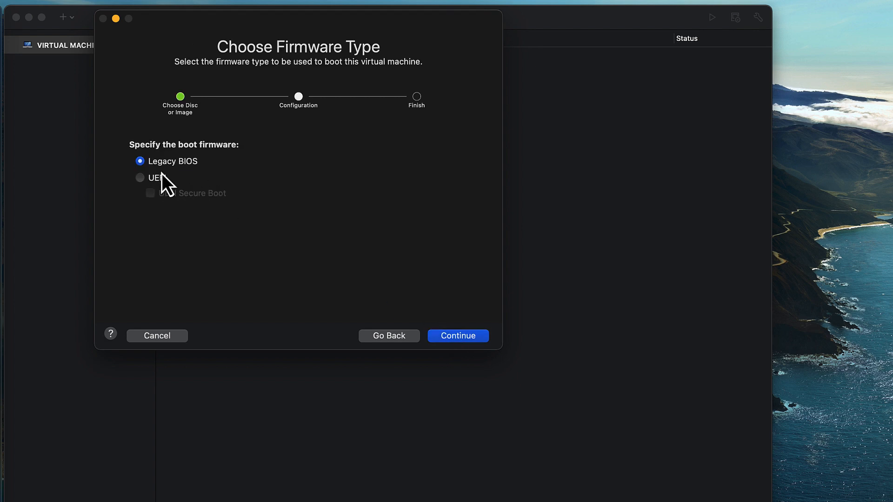
pyautogui.click(139, 178)
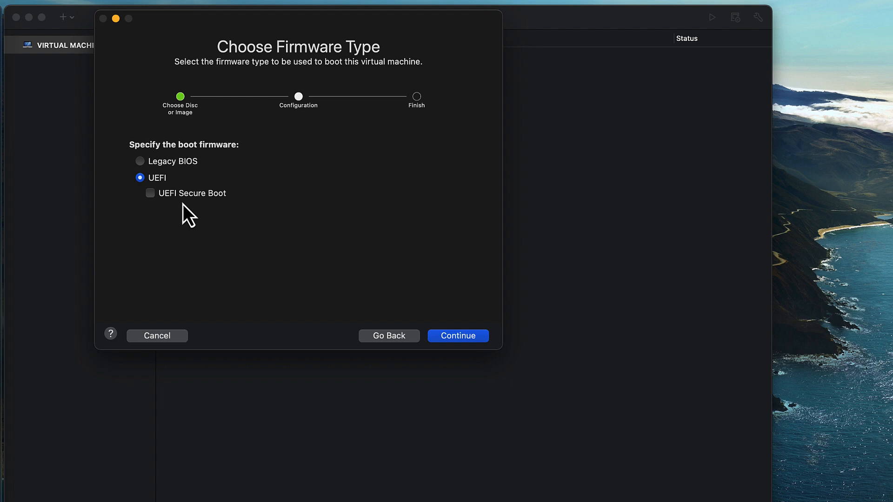
pyautogui.click(457, 335)
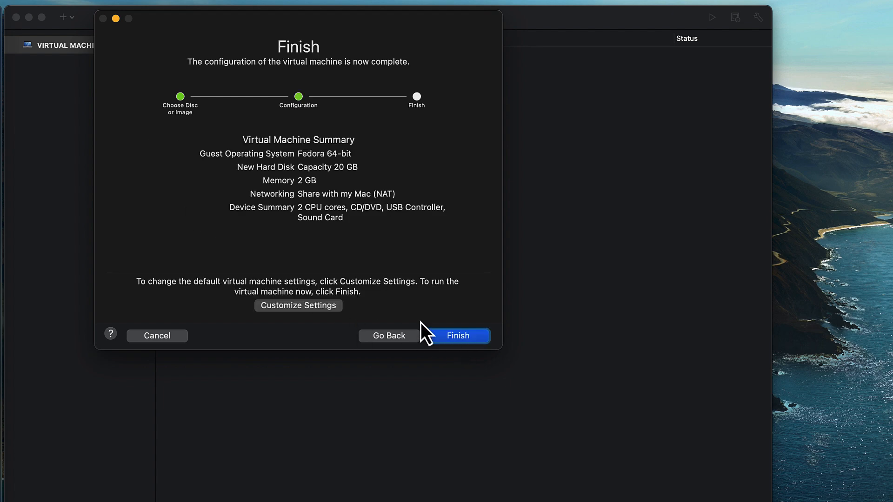
pyautogui.click(458, 336)
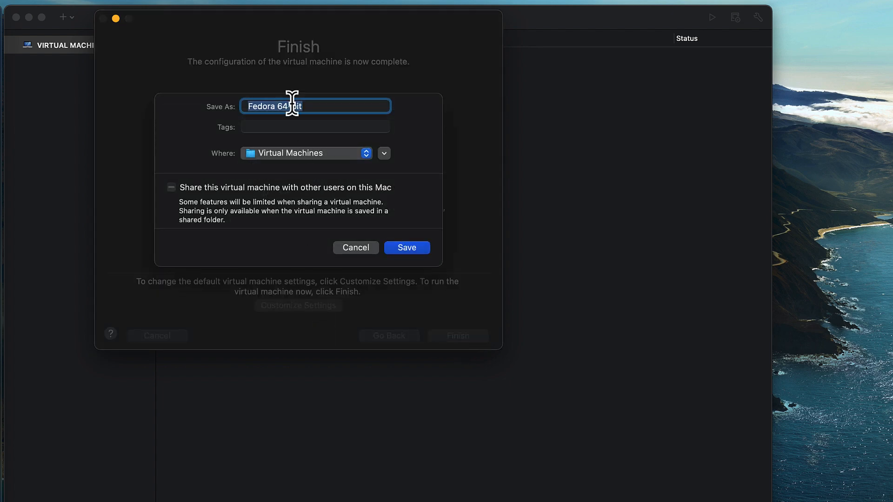
pyautogui.write('FEDORA WORKSTATION 39 VM')
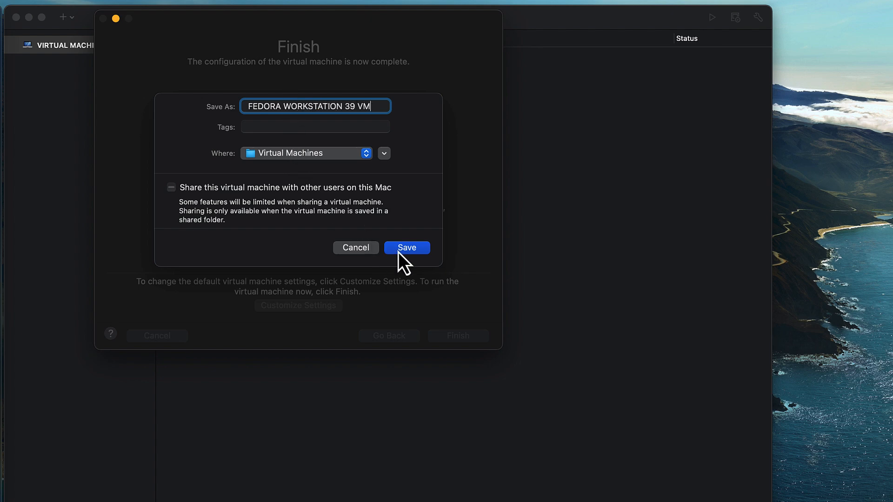
pyautogui.click(407, 248)
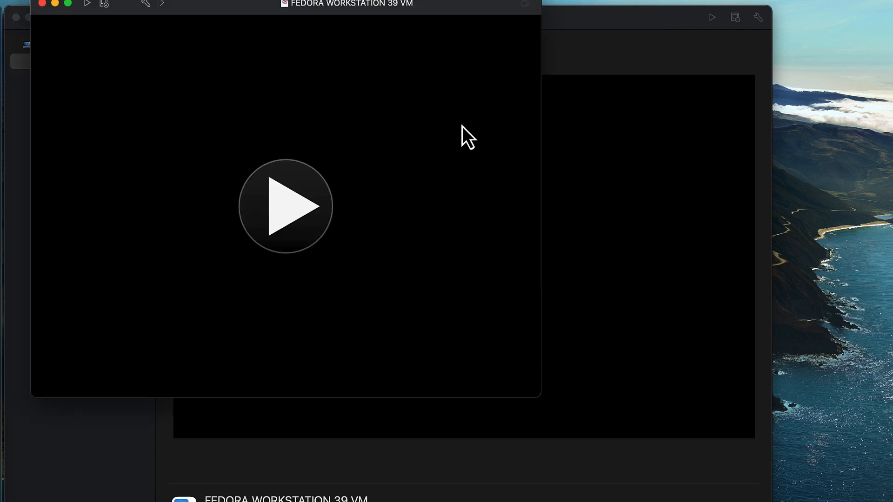
# Power on the VM, boot Start Fedora-Workstation-Live 39, and launch Install Fedora.
pyautogui.click(41, 7)
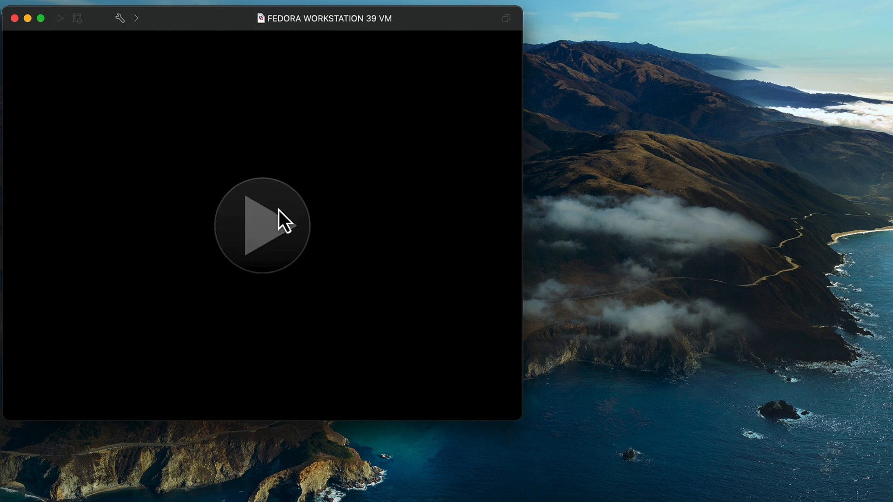
pyautogui.click(260, 226)
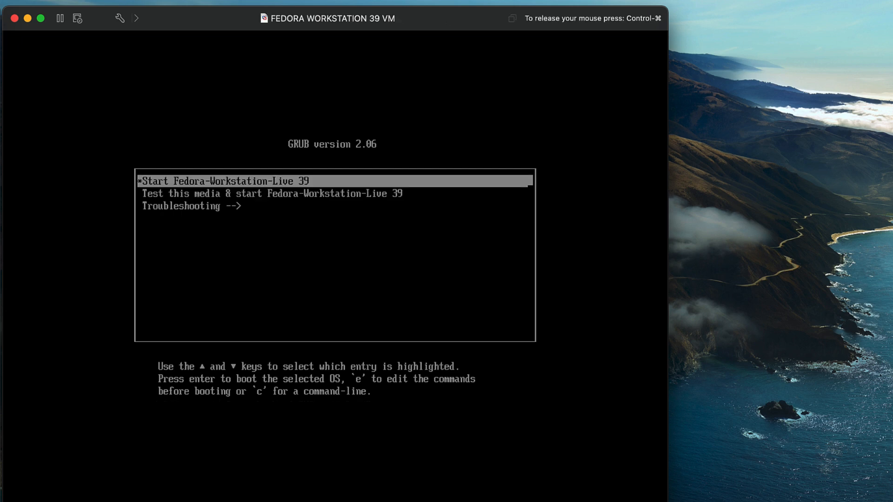
pyautogui.press('Return')
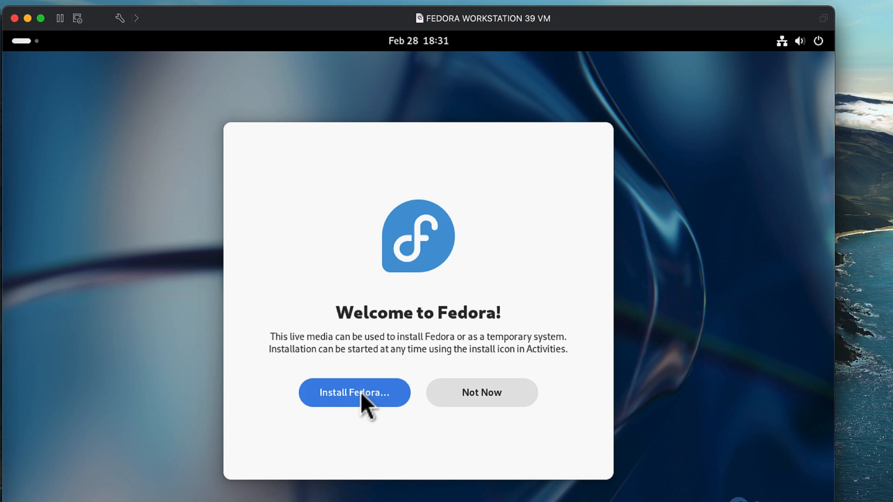
pyautogui.click(355, 392)
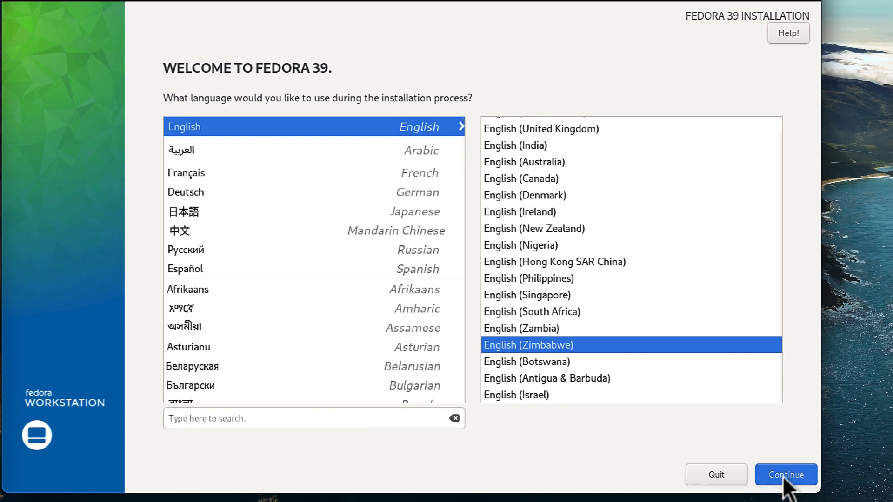
pyautogui.moveTo(419, 257)
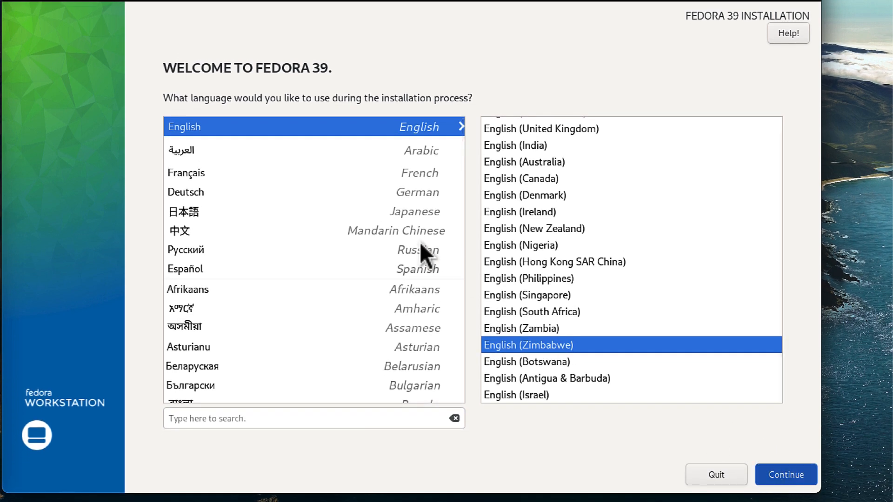
# Keep English and select the 20 GiB VMware Virtual NVMe Disk as installation destination.
pyautogui.click(786, 475)
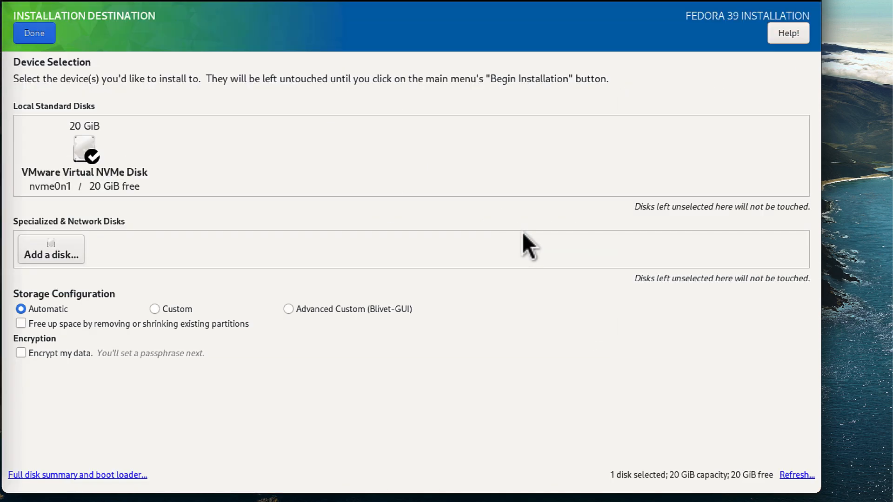
pyautogui.click(85, 150)
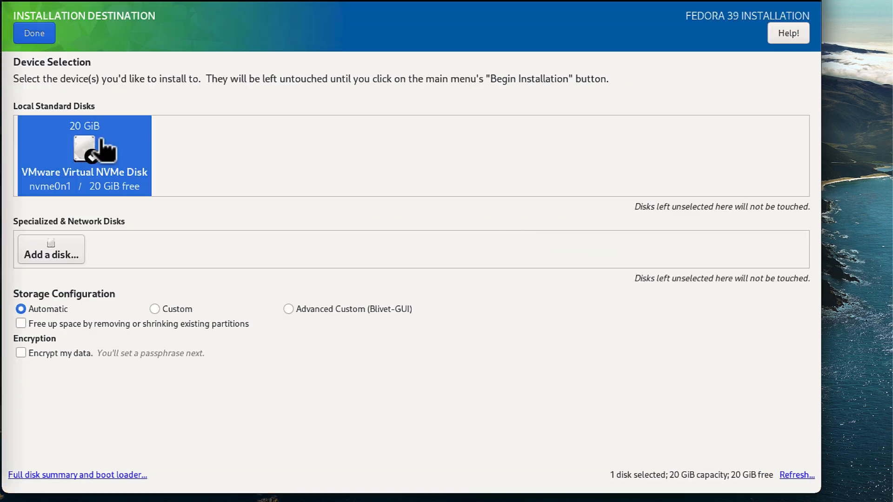
pyautogui.click(84, 149)
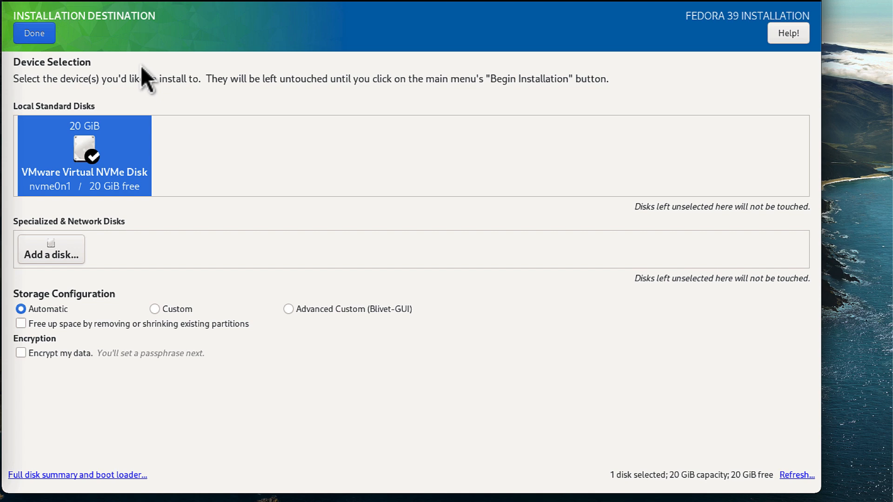
pyautogui.click(34, 33)
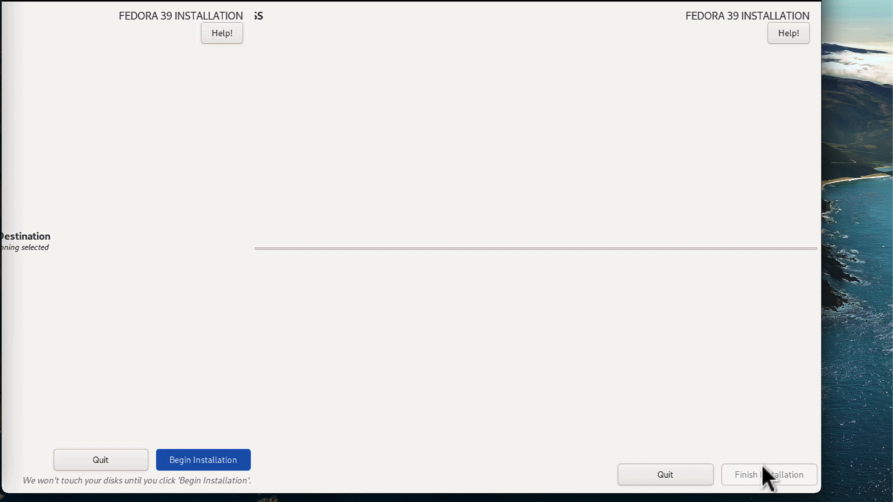
# Wait on the Installation Progress screen while Fedora software installs to the virtual disk.
pyautogui.click(203, 460)
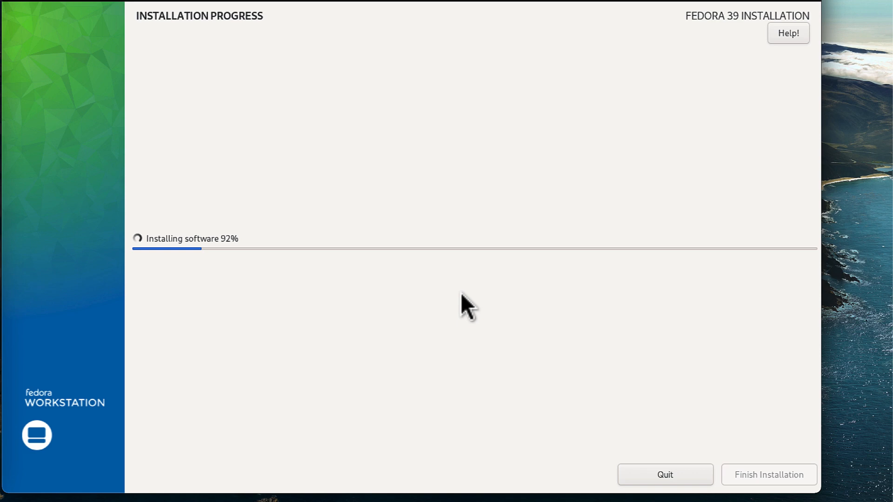
pyautogui.moveTo(361, 197)
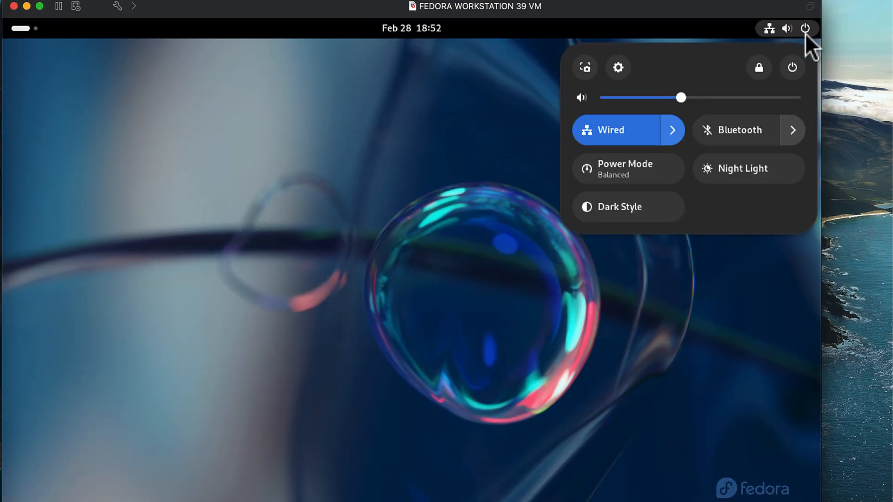
# Power off the installed Fedora VM from the GNOME top-bar power menu.
pyautogui.click(791, 68)
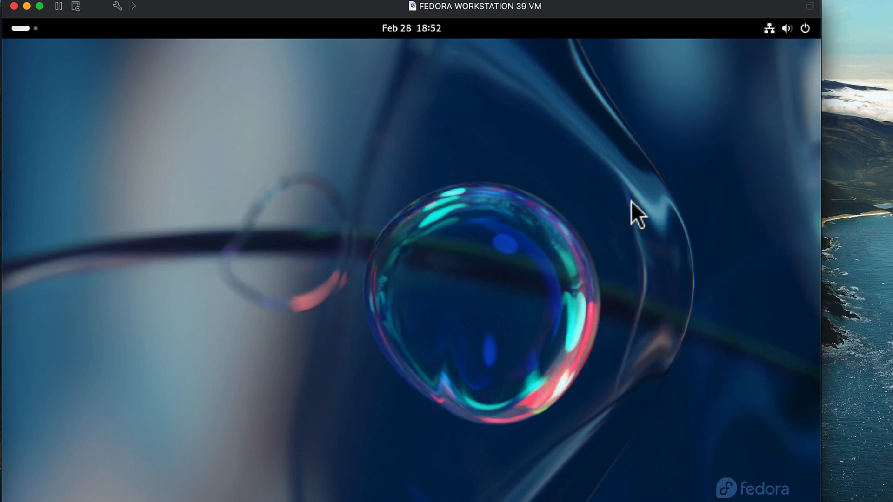
pyautogui.click(805, 28)
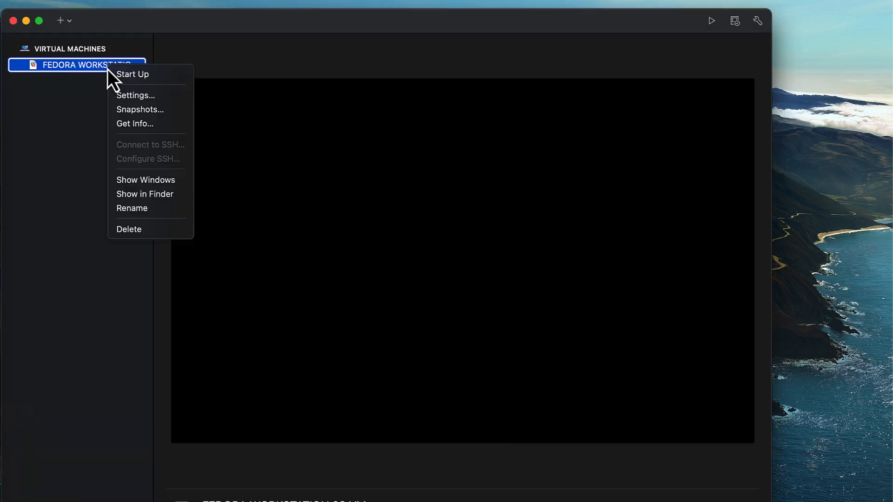
# Uncheck Connect CD/DVD Drive in the VM's CD/DVD (SATA) settings, then start the VM.
pyautogui.click(135, 95)
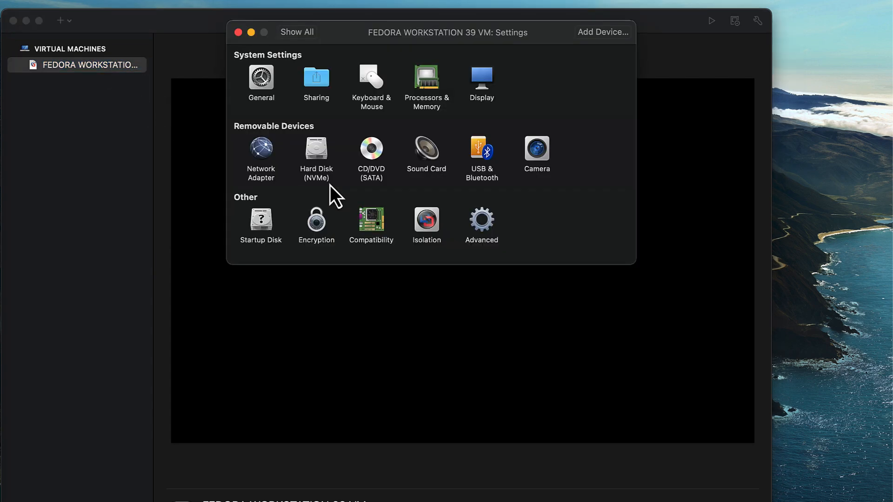
pyautogui.click(371, 148)
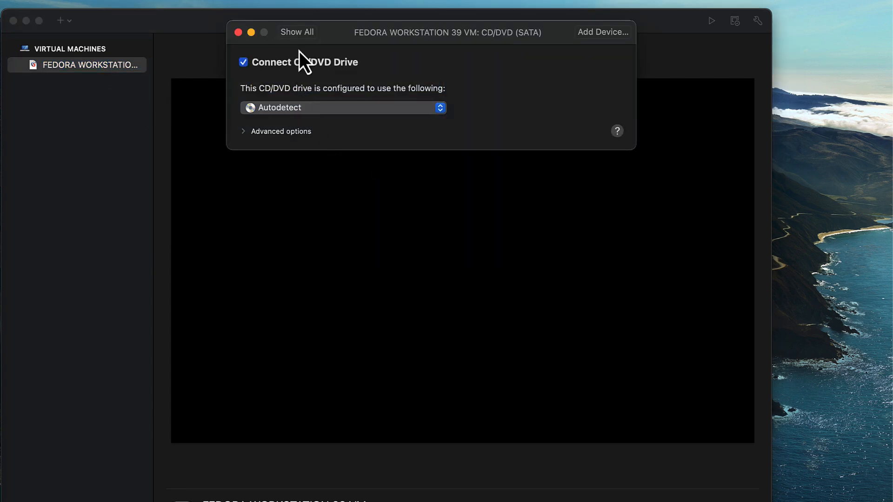
pyautogui.click(297, 32)
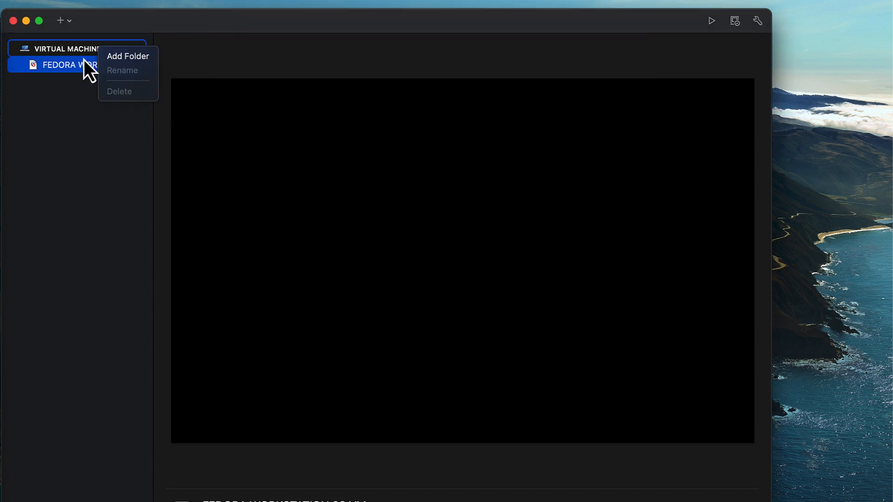
pyautogui.rightClick(55, 64)
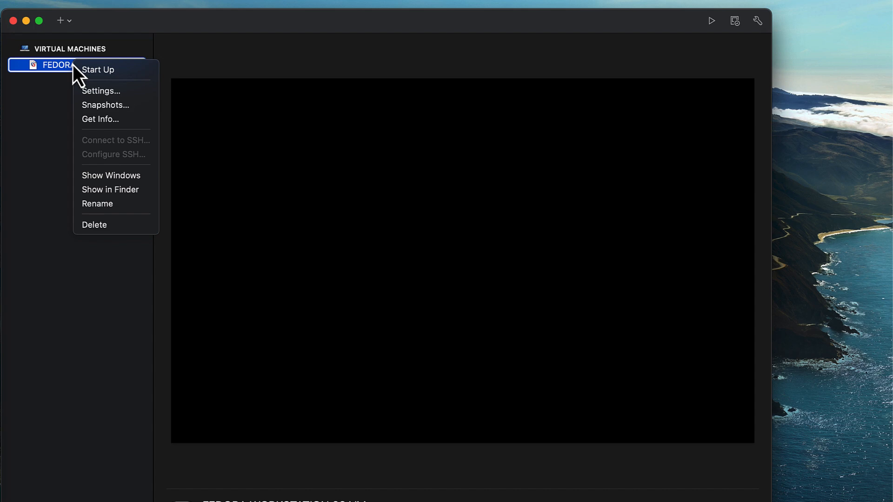
pyautogui.click(97, 70)
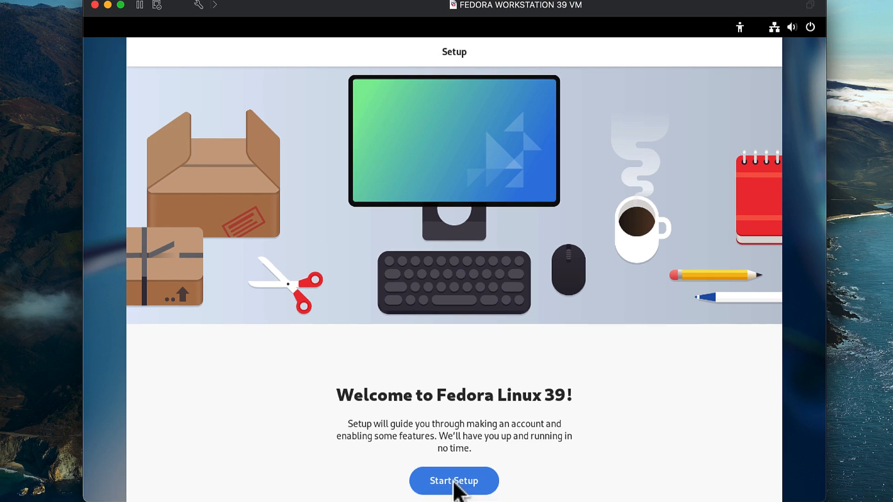
# Complete first-run setup, skipping online accounts and creating user 'admin' with a password.
pyautogui.click(454, 481)
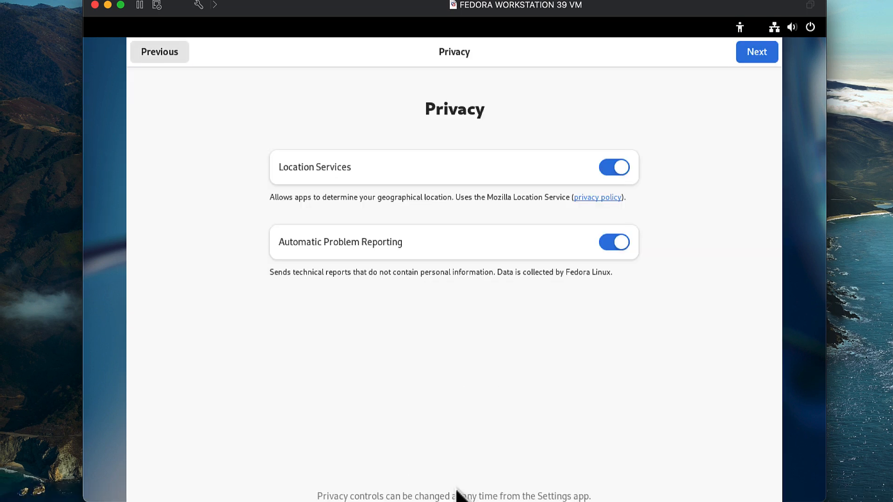
pyautogui.moveTo(623, 144)
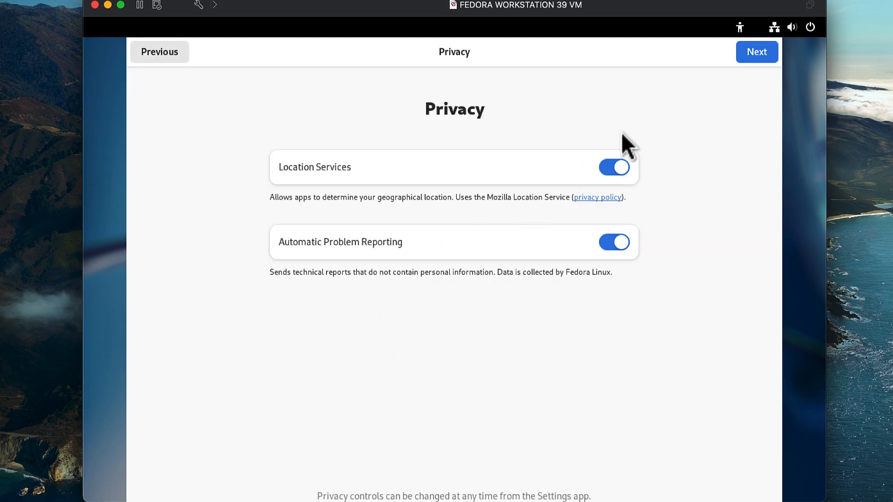
pyautogui.click(757, 52)
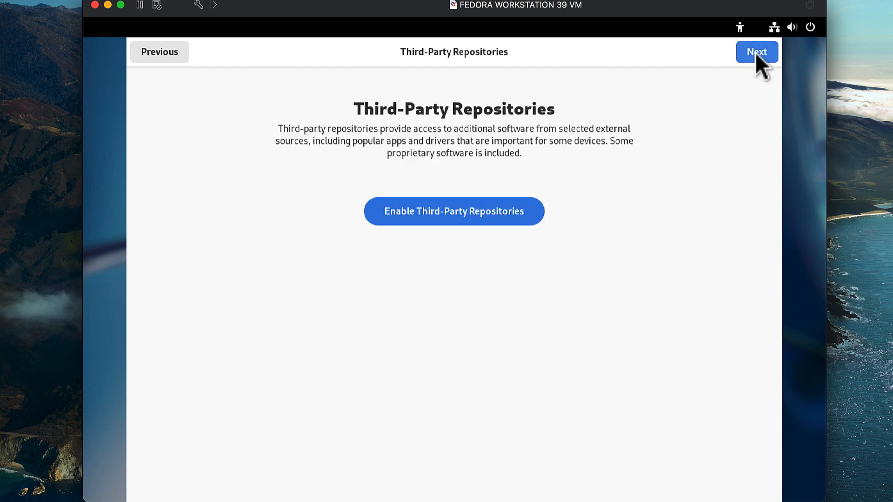
pyautogui.click(756, 52)
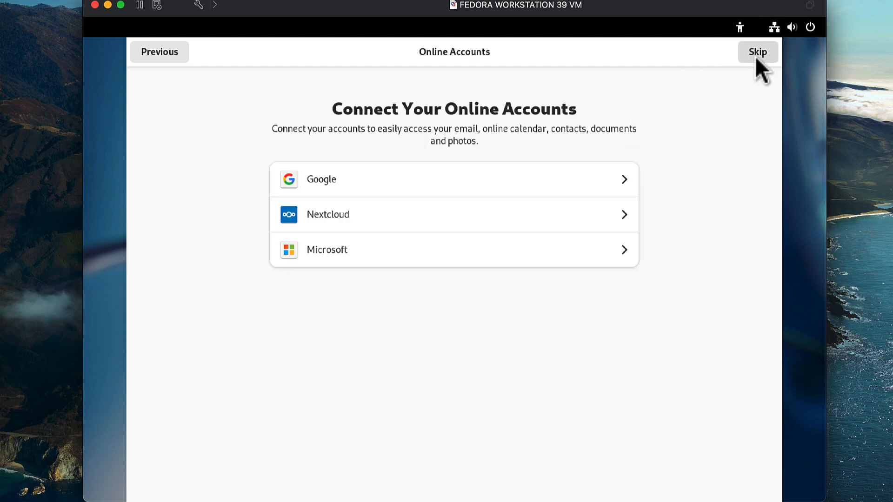
pyautogui.click(758, 51)
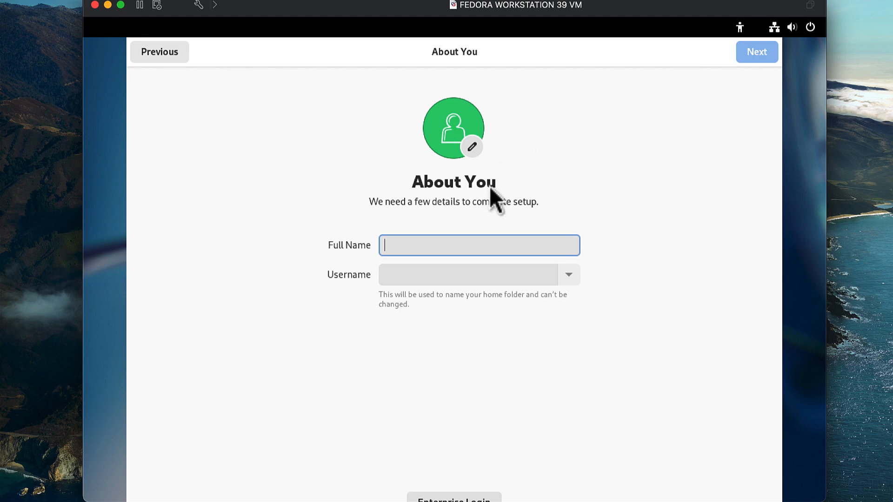
pyautogui.write('admin')
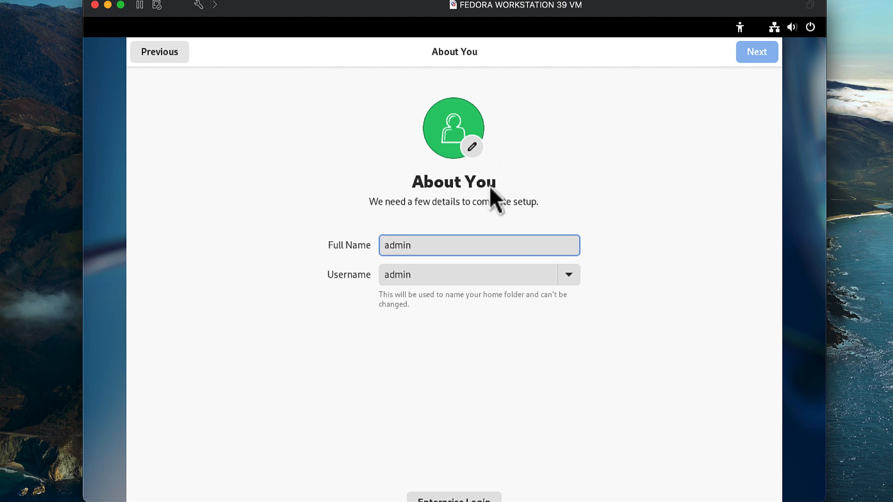
pyautogui.click(757, 51)
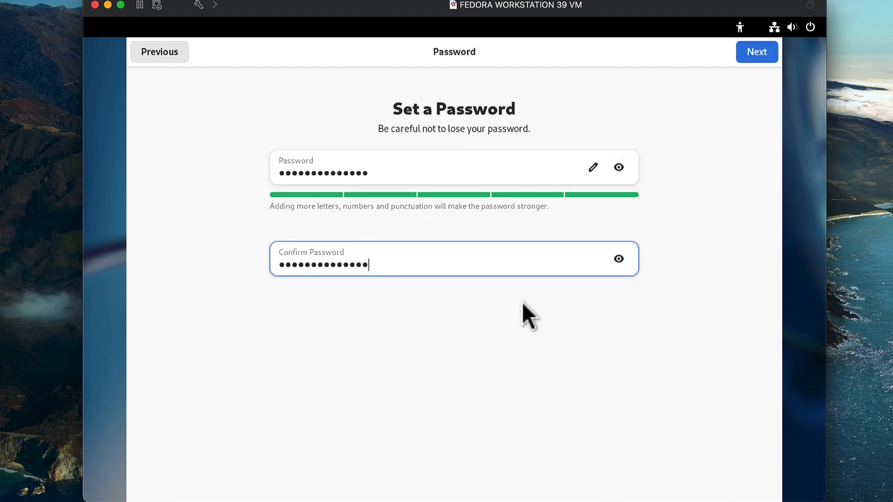
pyautogui.click(757, 51)
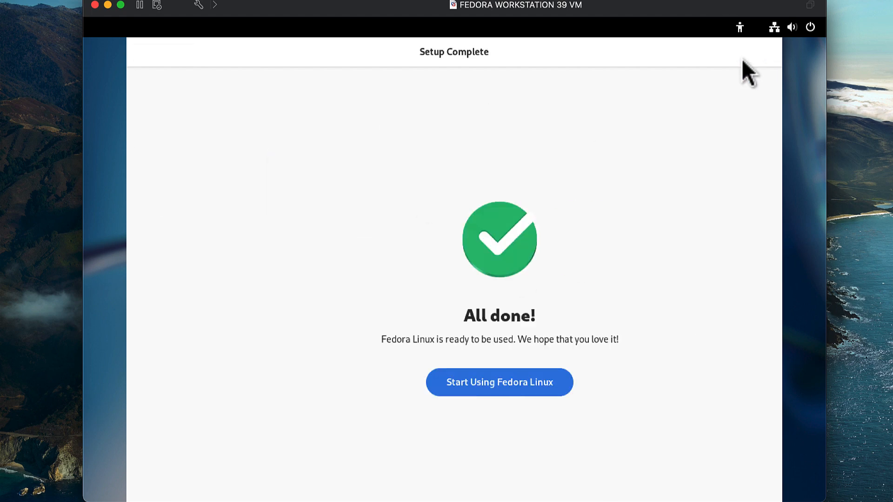
pyautogui.click(500, 383)
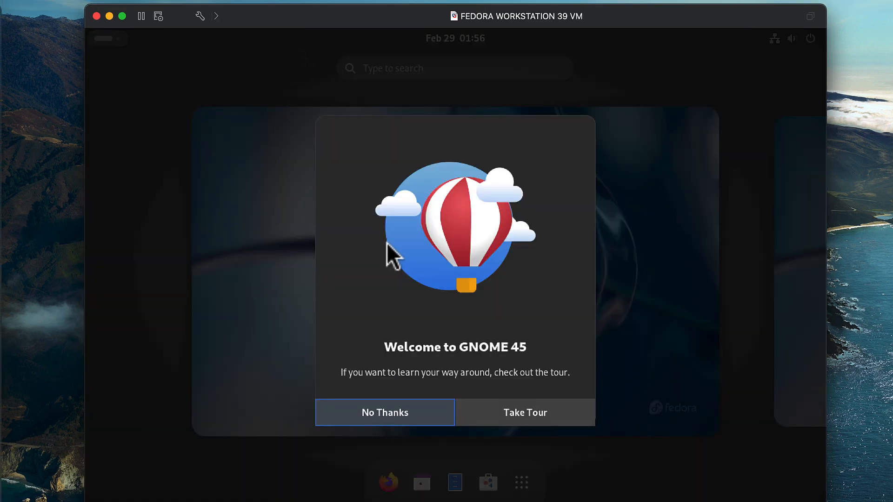
pyautogui.moveTo(407, 421)
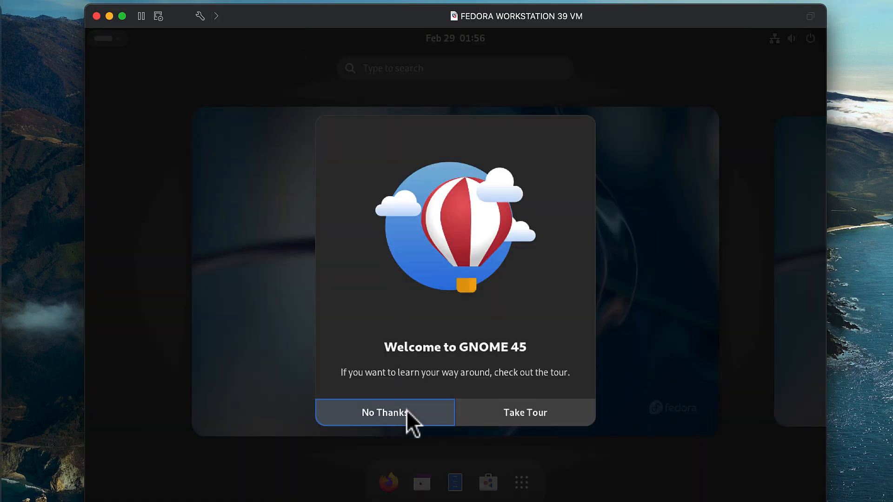